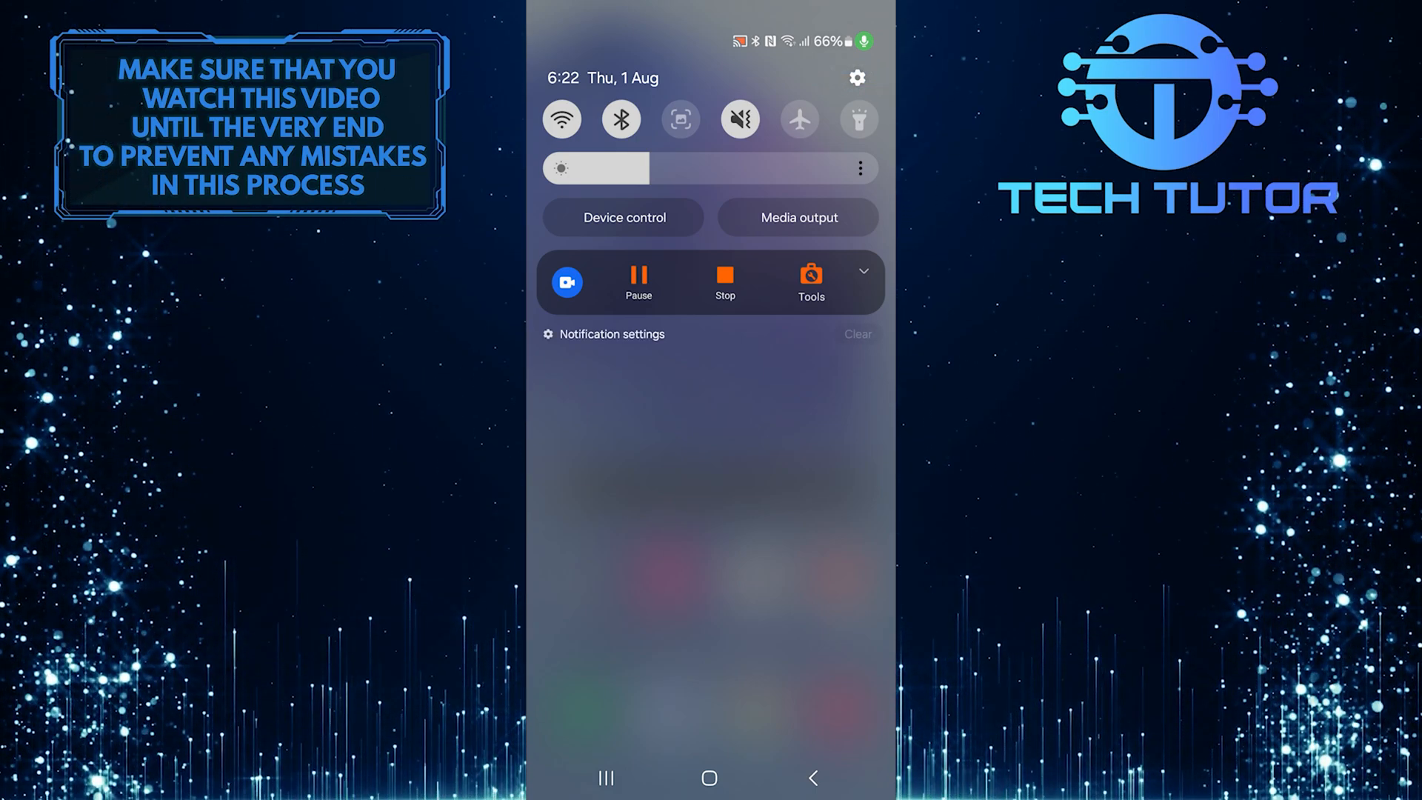
Open Settings from the gear icon in the quick panel
click(855, 77)
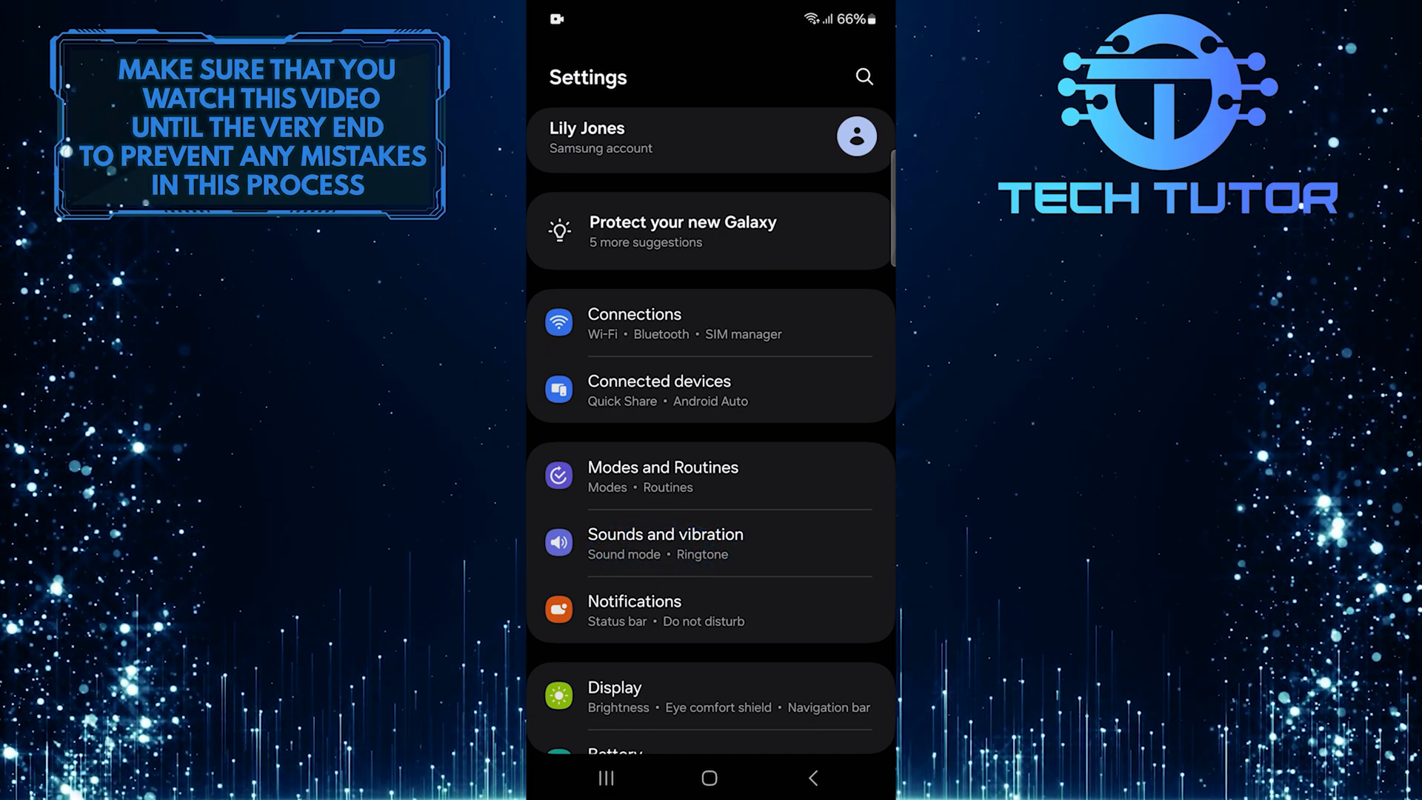
Open Ringtone under Sounds and vibration, showing Galaxy Bells as current
click(665, 543)
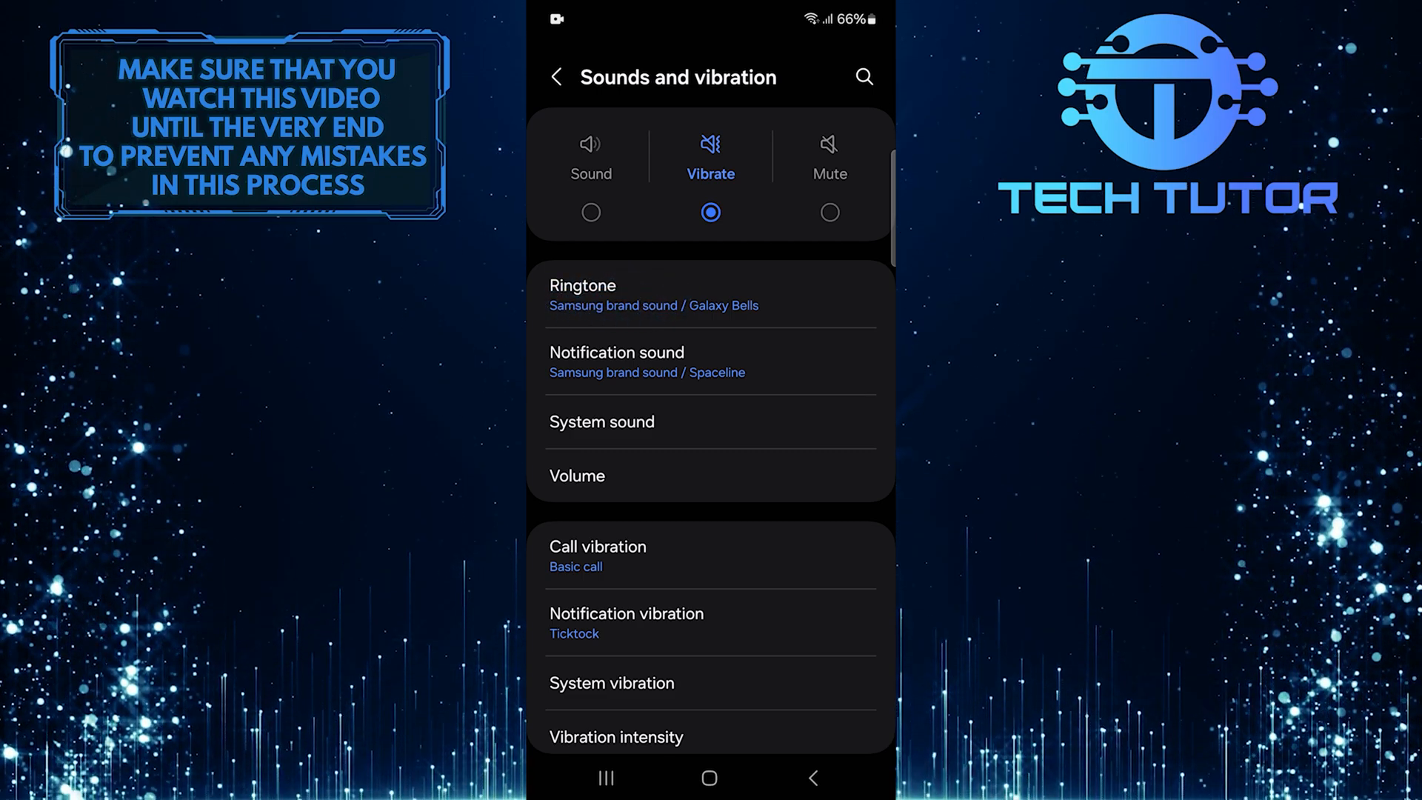
click(583, 285)
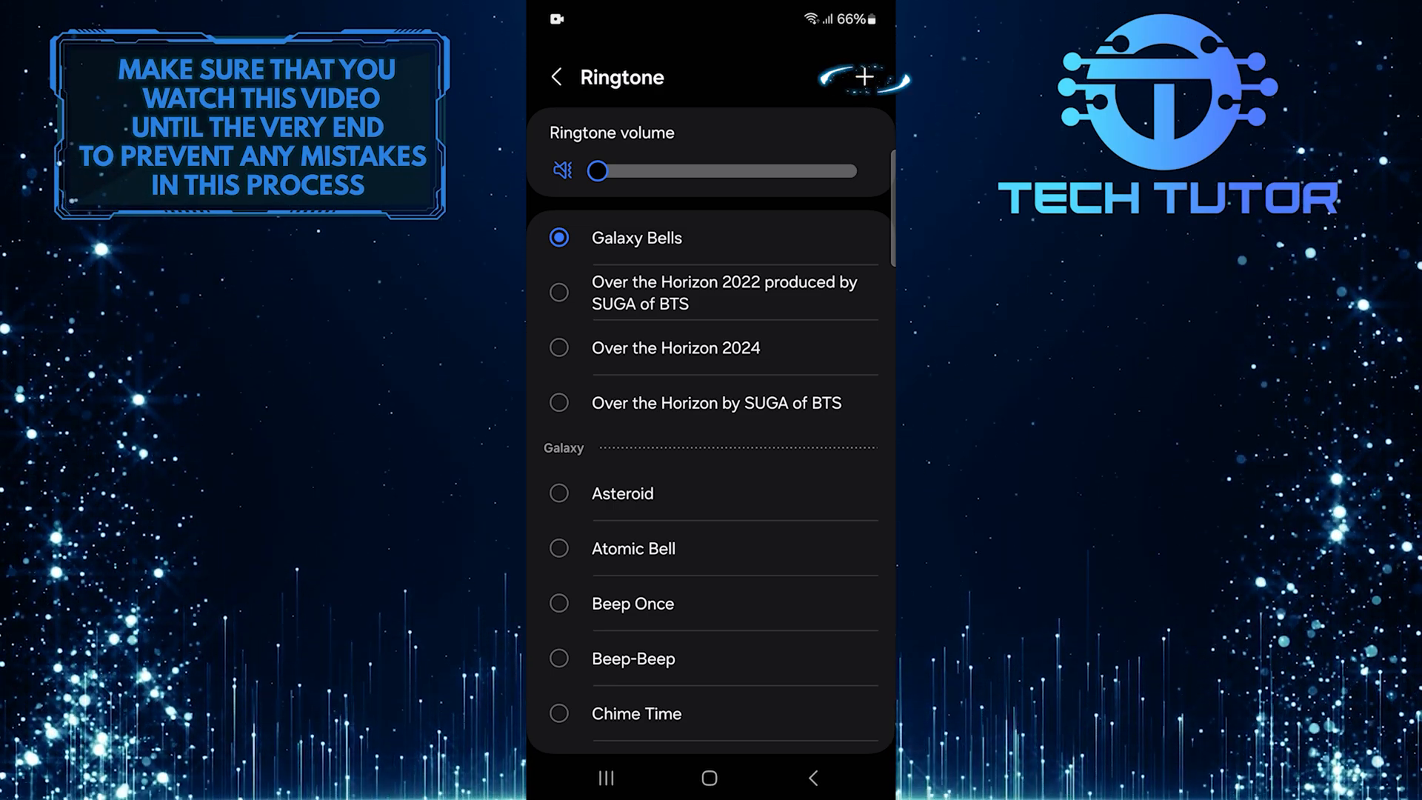
Open the Sound picker listing device tracks like Example and Over the Horizon
click(863, 77)
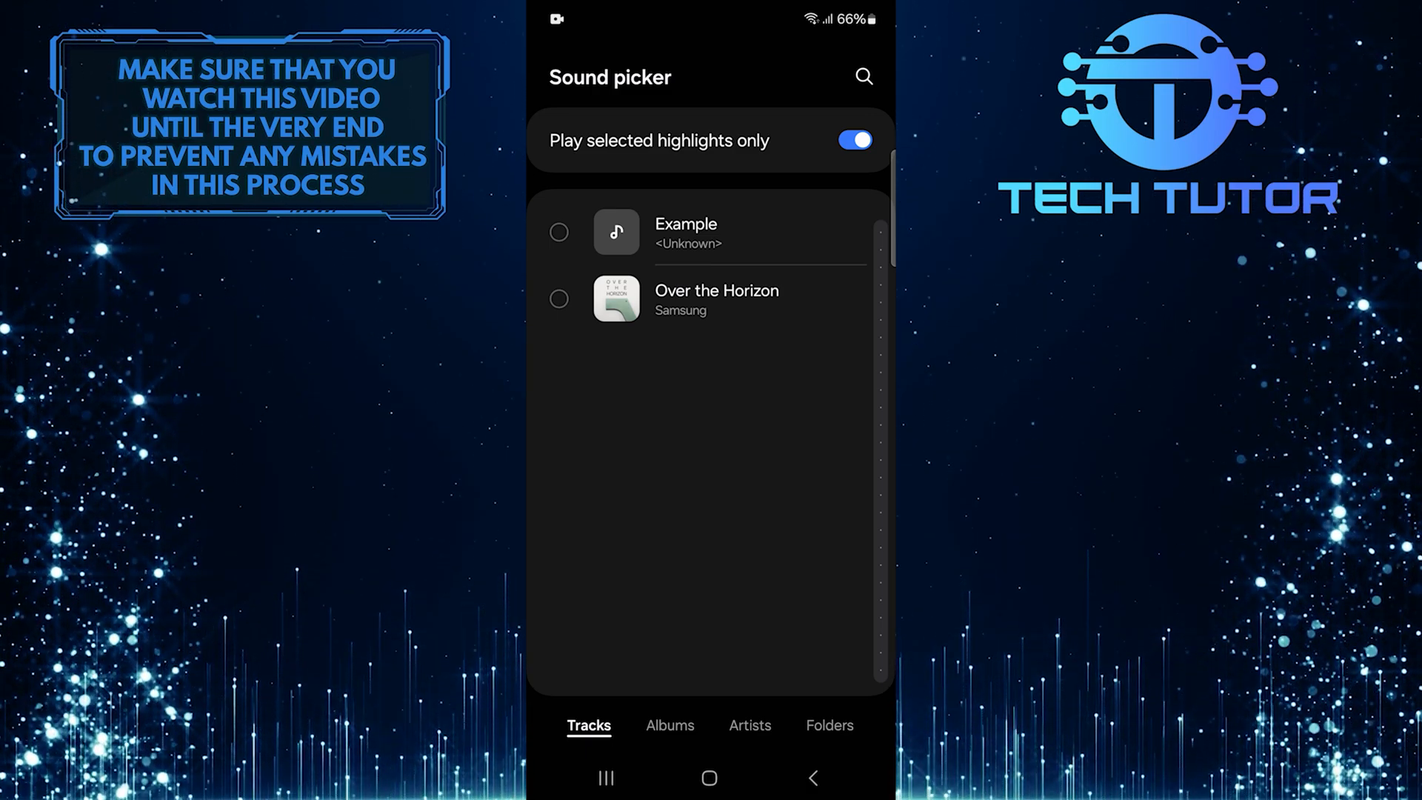
Select the Example track and pause its preview
click(559, 232)
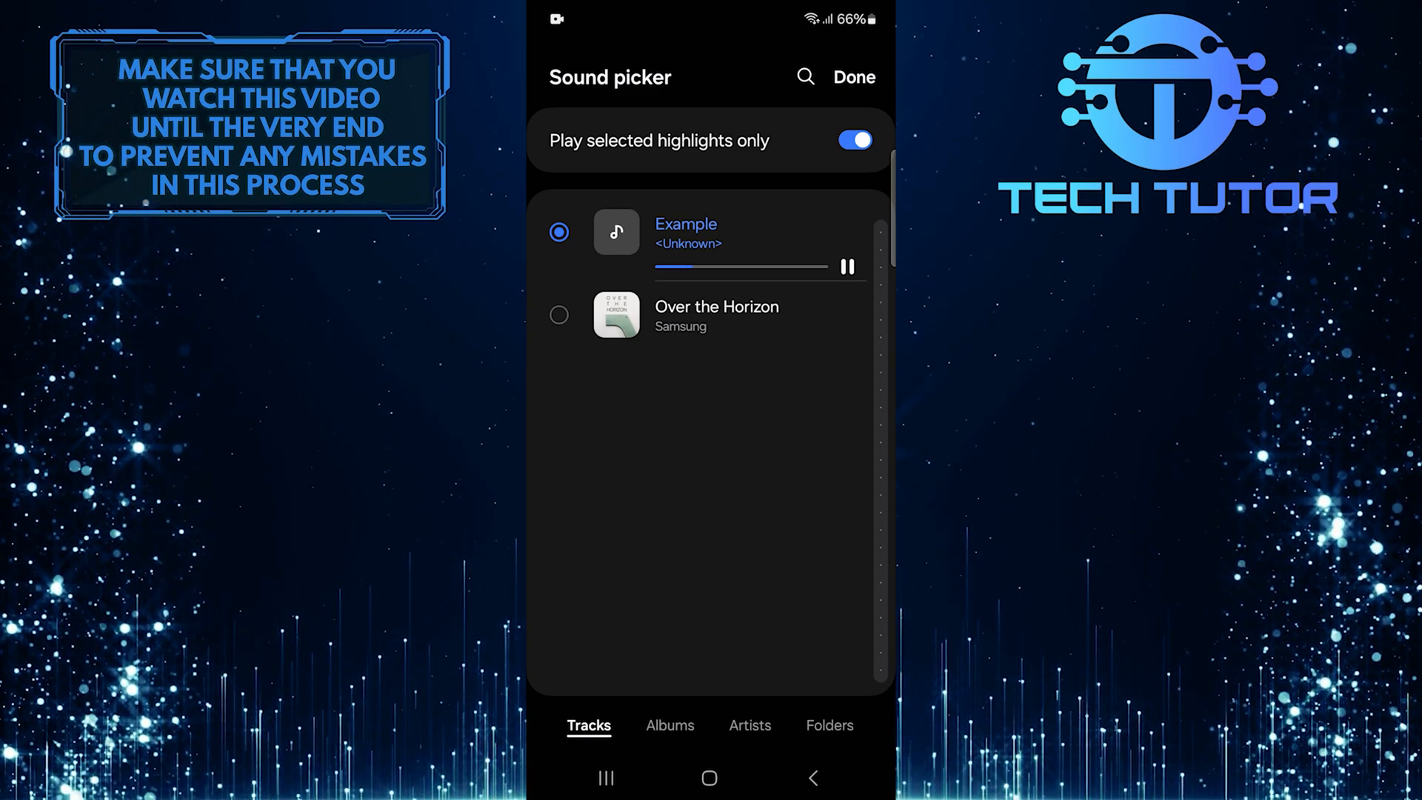
click(845, 267)
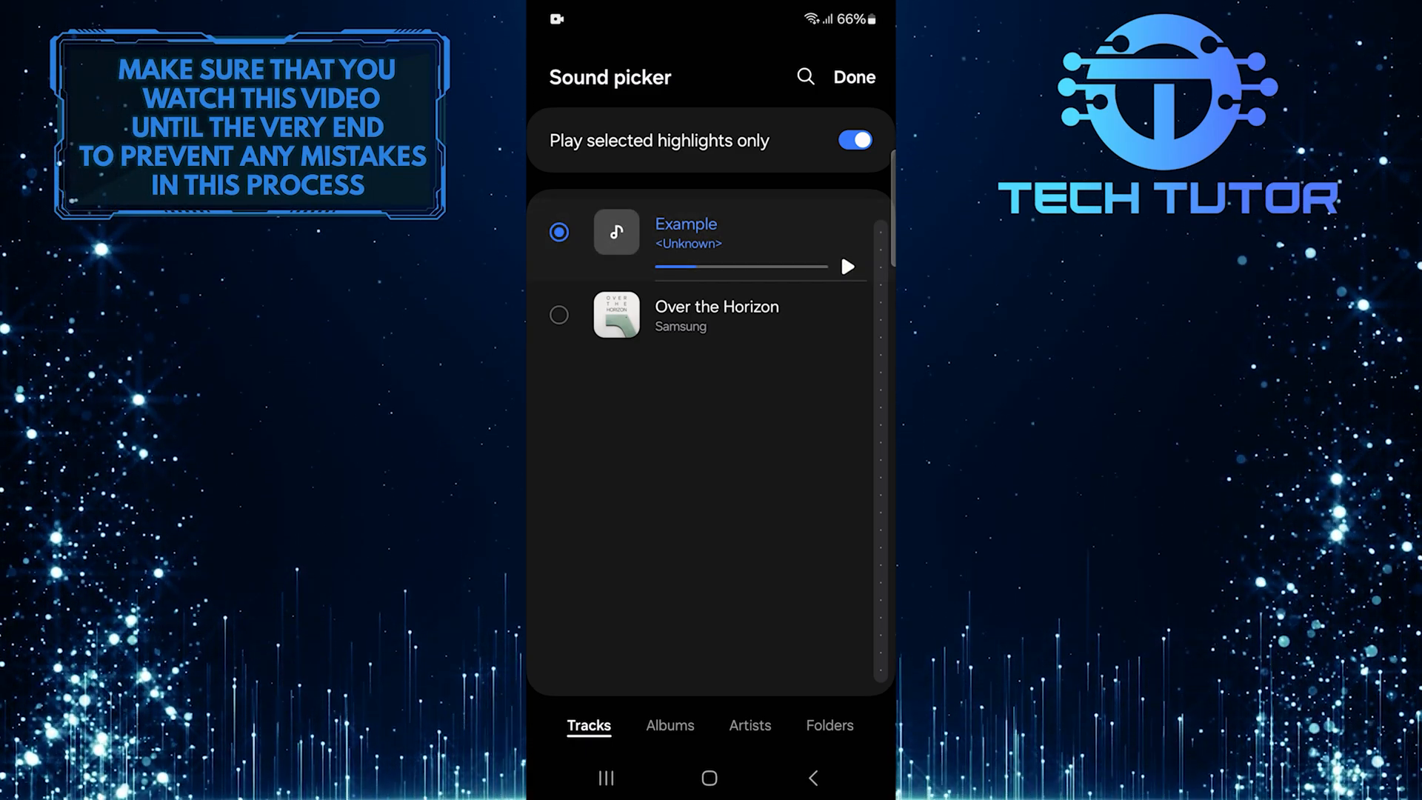